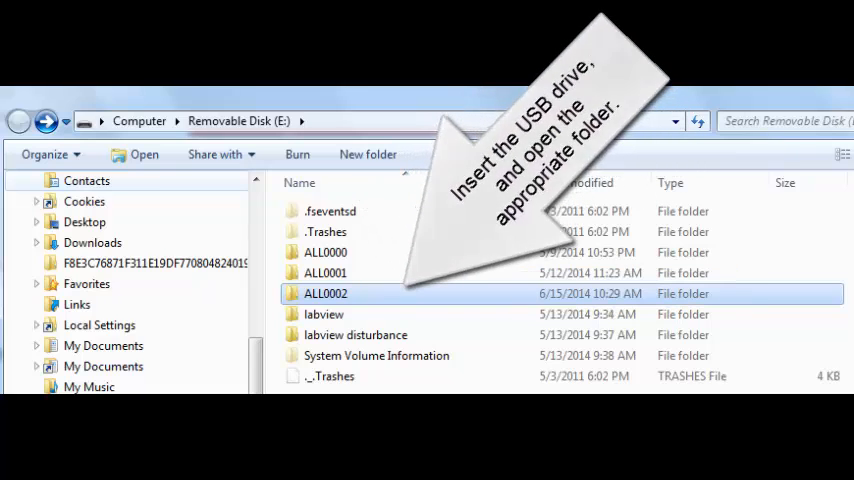
# Open the ALL0002 folder on the removable disk and view the F0002TEK oscilloscope bitmap.
pyautogui.doubleClick(325, 293)
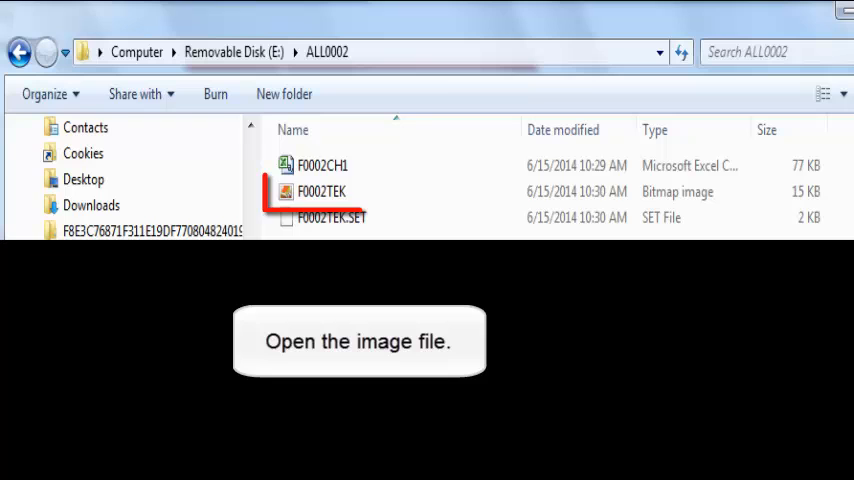
pyautogui.click(321, 191)
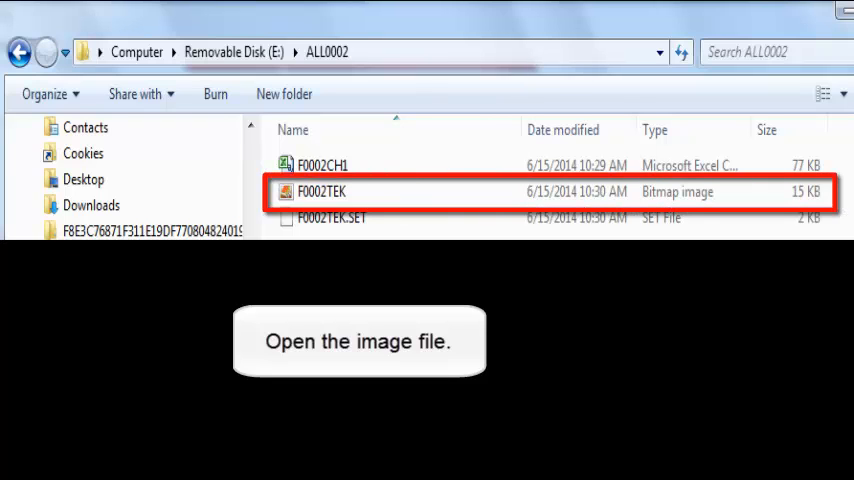
pyautogui.doubleClick(321, 191)
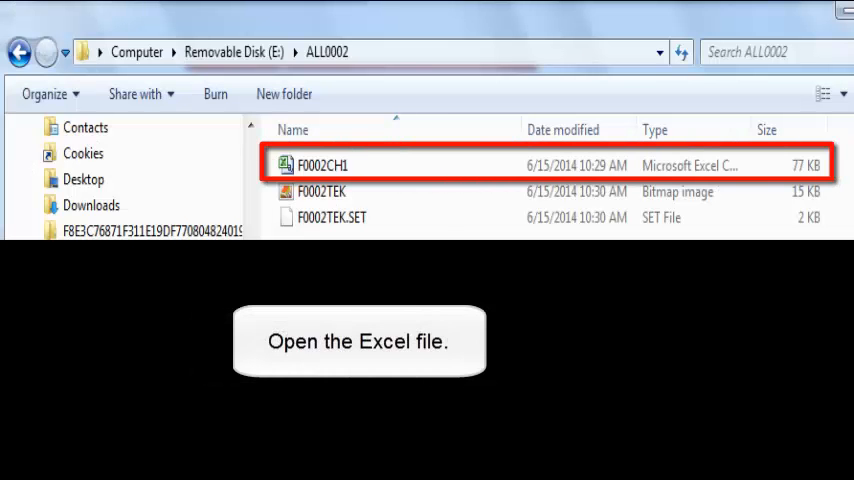
pyautogui.doubleClick(322, 165)
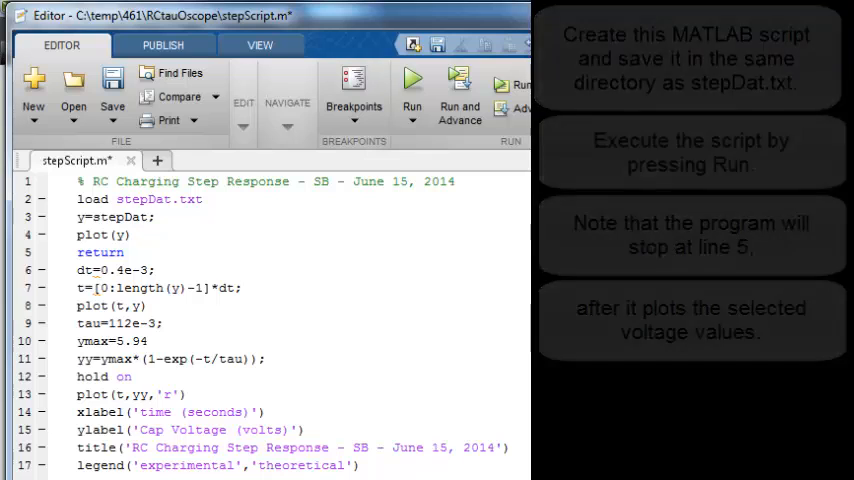
# Run stepScript.m to plot the raw voltage samples from stepDat.txt.
pyautogui.click(412, 77)
pyautogui.write('%')
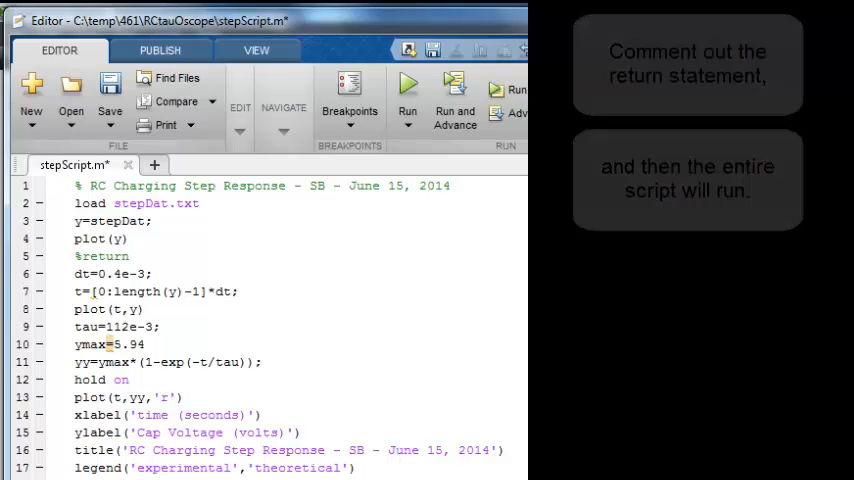
# Run the full stepScript.m to overlay the experimental response on the red theoretical curve.
pyautogui.click(408, 90)
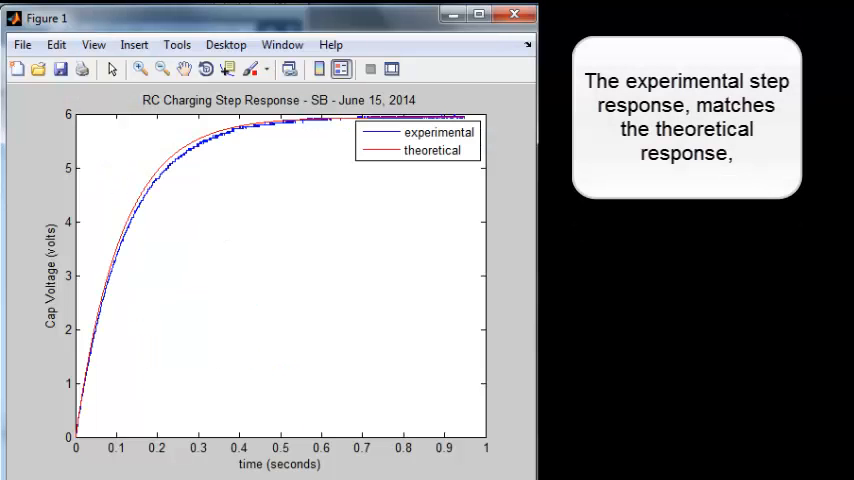